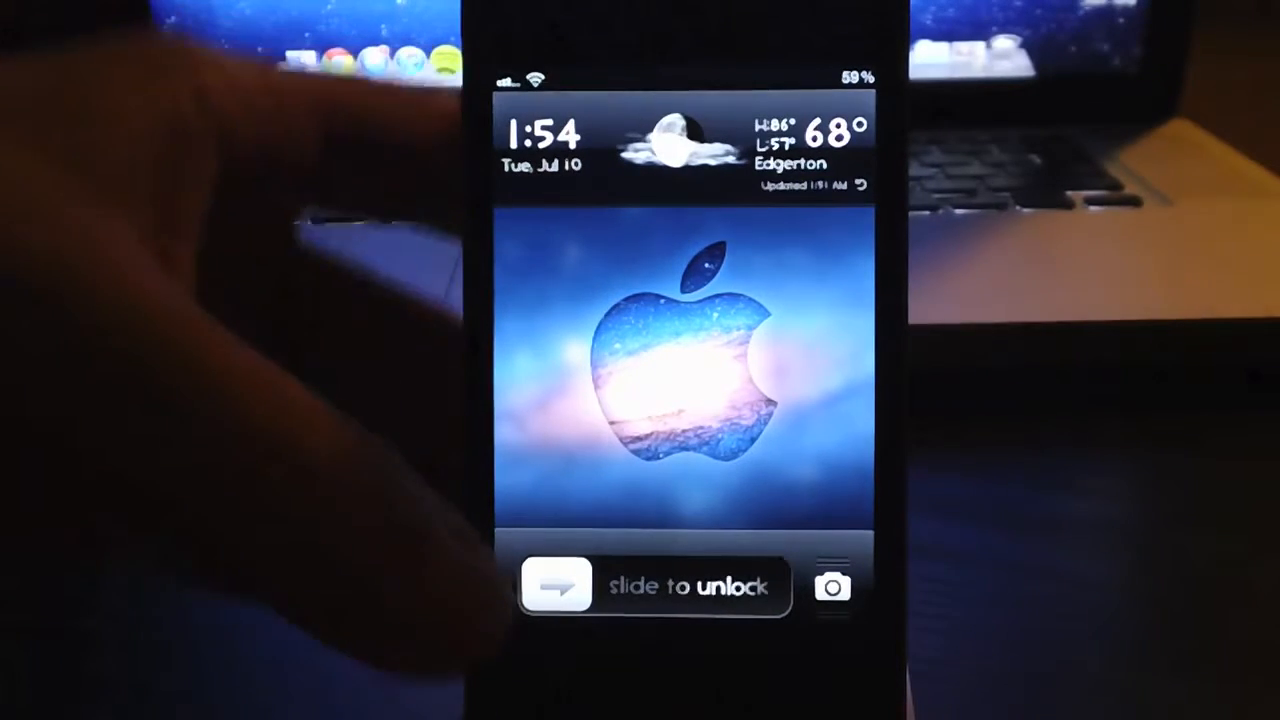
- Slide the lock-screen slider right to reach the themed home screen
drag(555, 585, 820, 585)
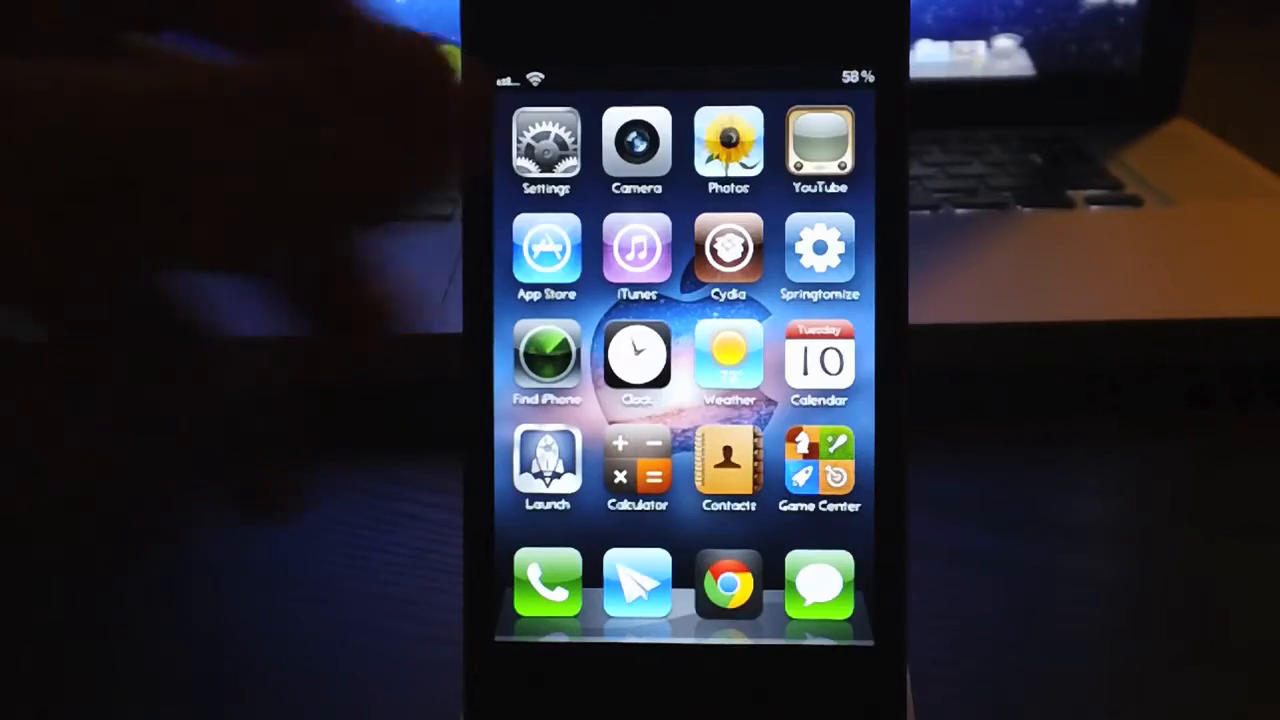
- Swipe through the home screen pages to view the second page of apps
scroll(left, 3)
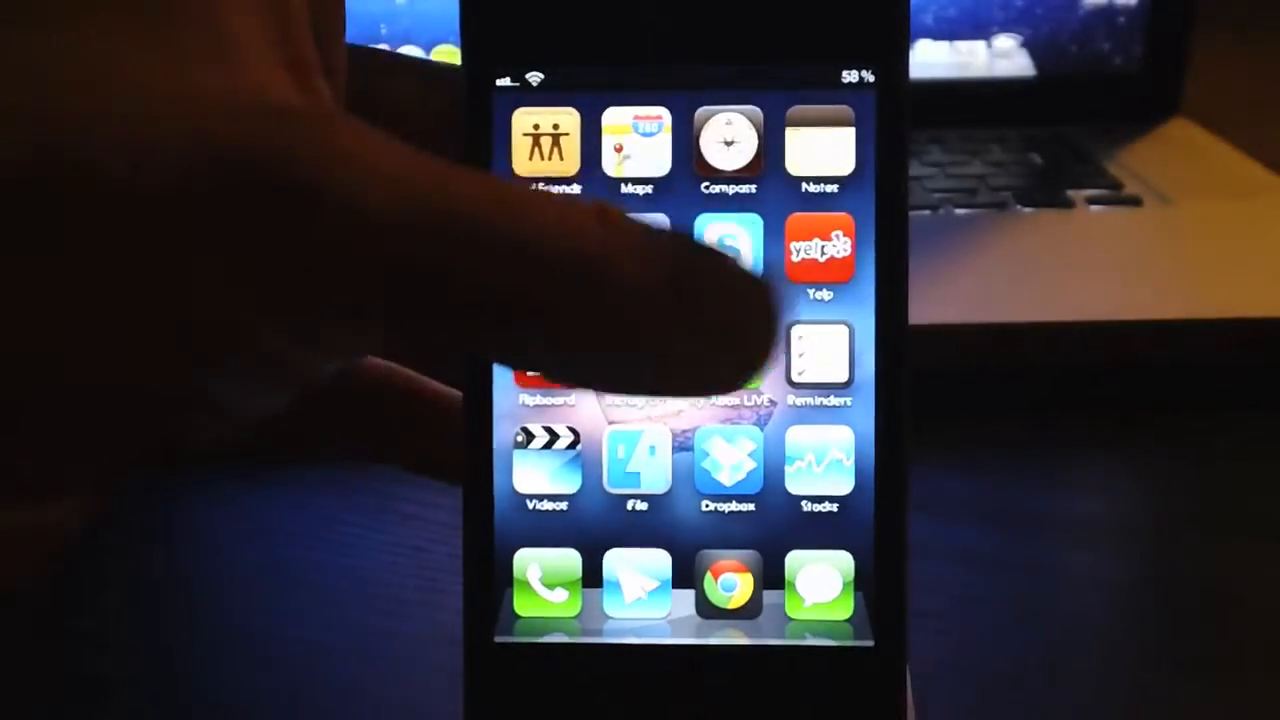
scroll(left, 3)
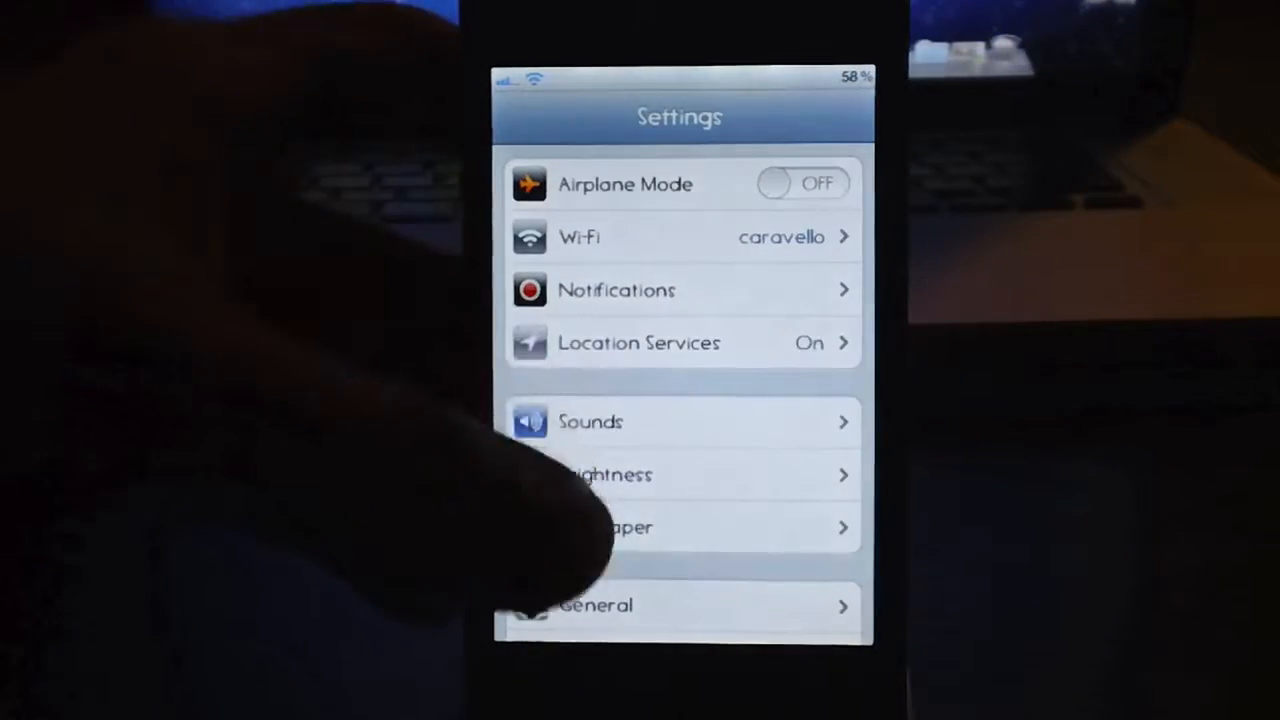
- Scroll the Settings list to view the installed tweak entries
scroll(down, 3)
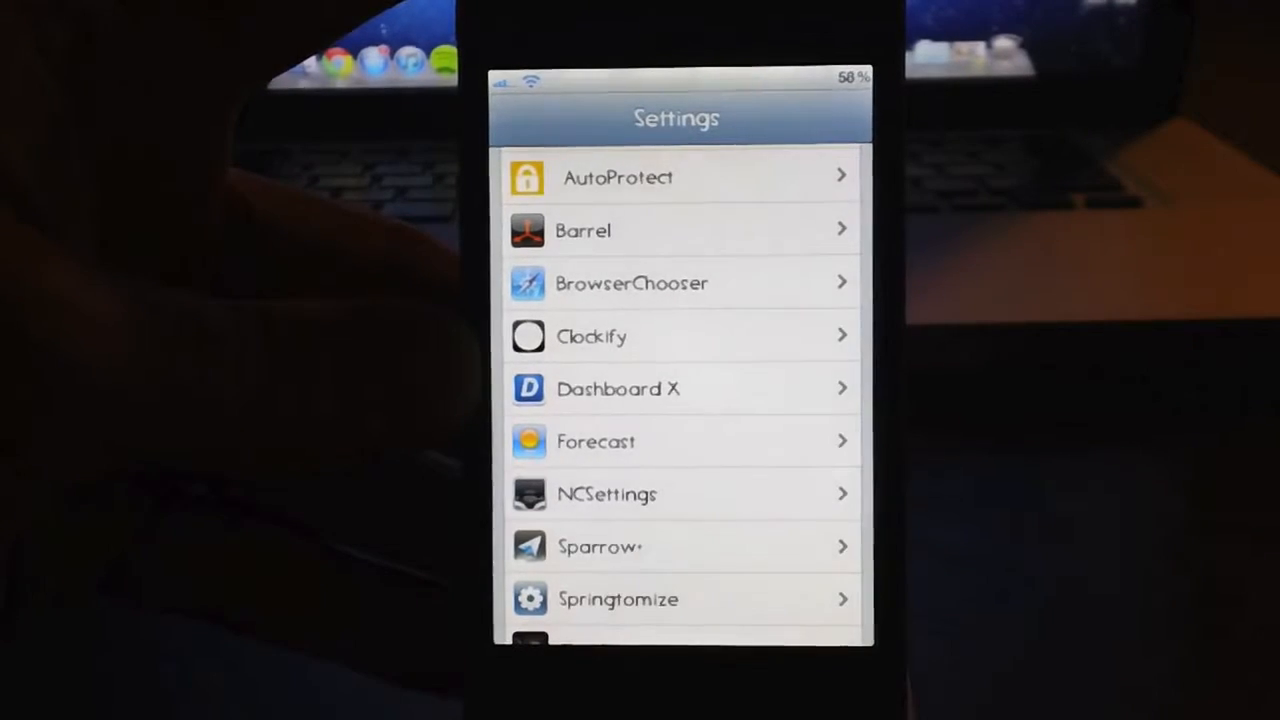
scroll(down, 3)
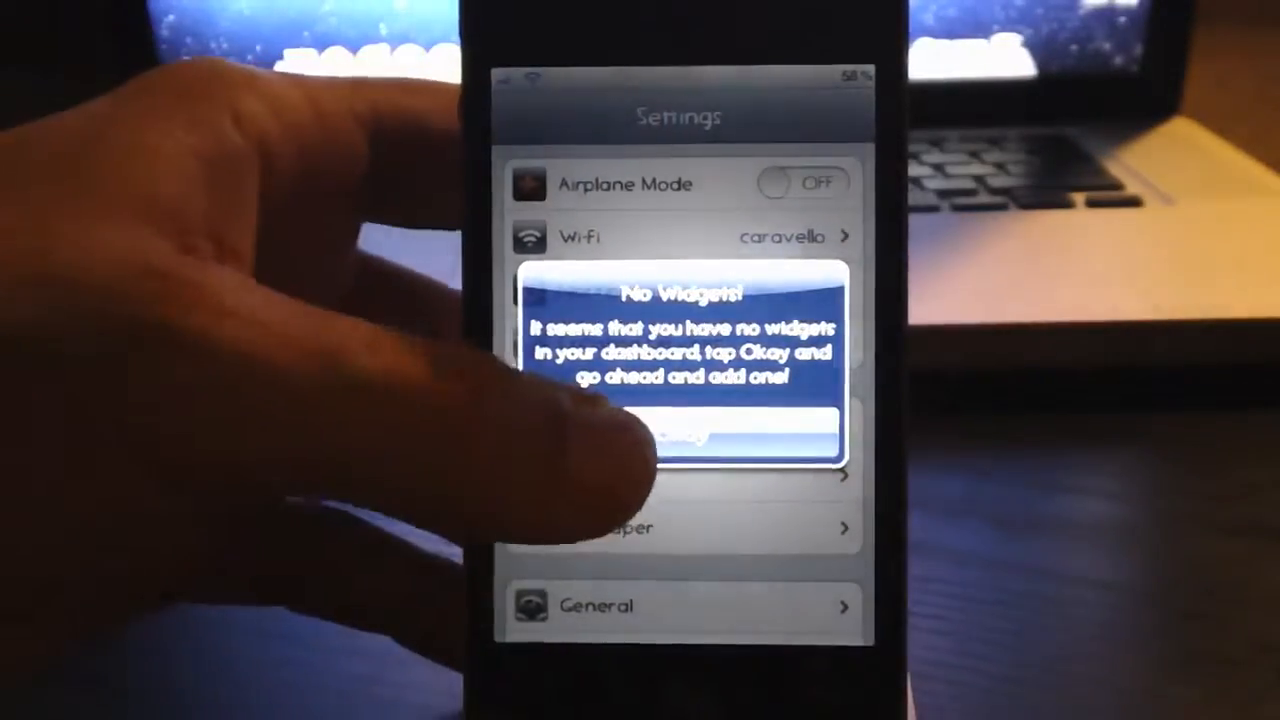
- Dismiss the No Widgets alert with Okay, then cancel Add New Widget
click(679, 437)
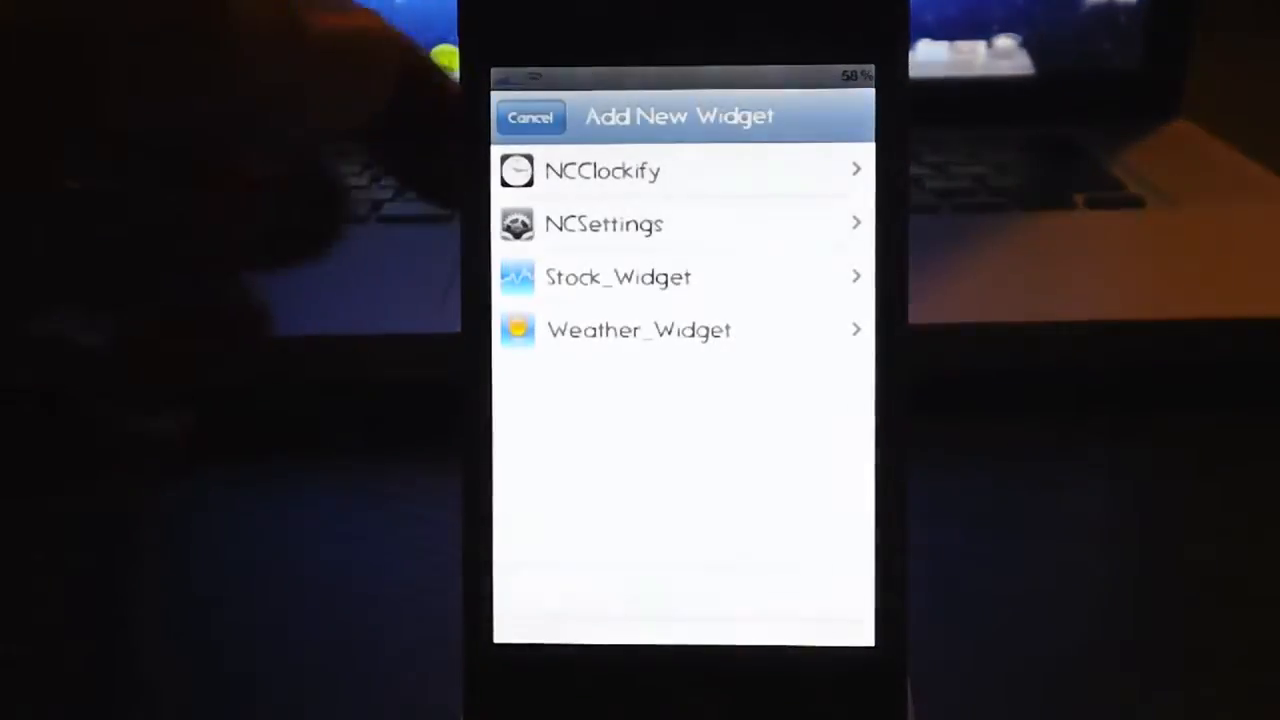
click(531, 117)
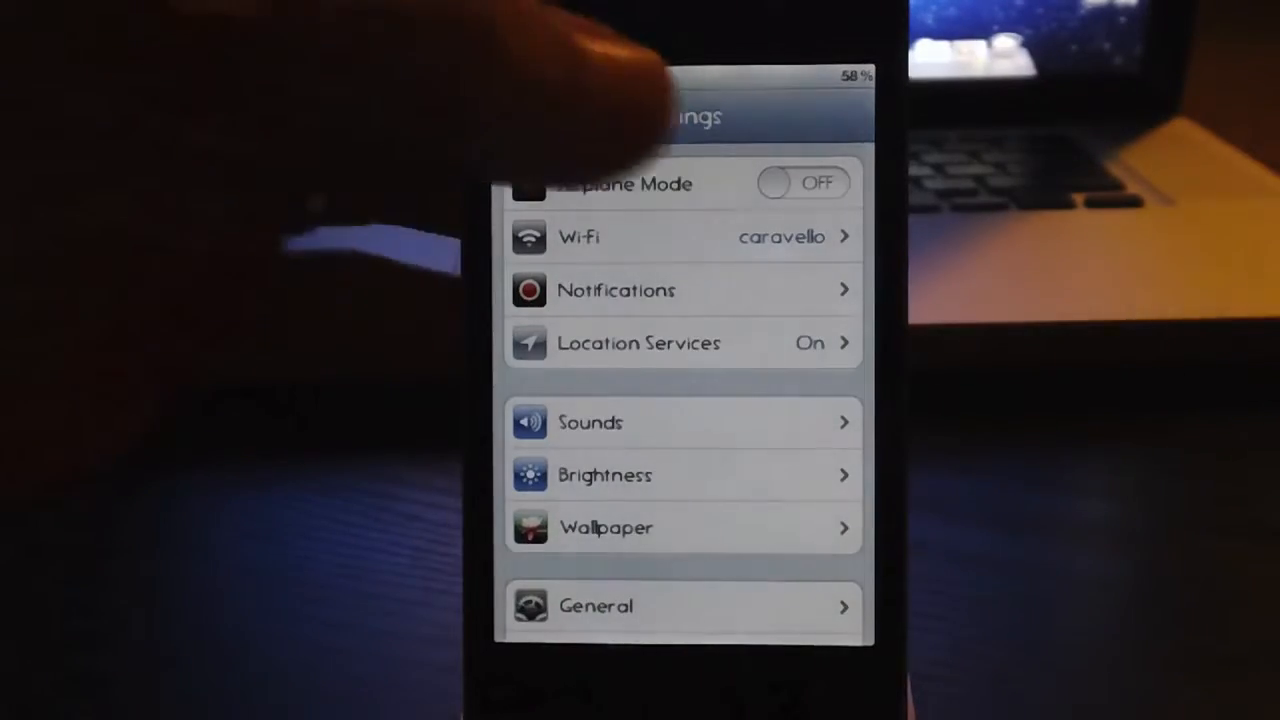
- Scroll past the tweak entries to Angry Birds, Facebook, Instagram and Nike + iPod
scroll(down, 3)
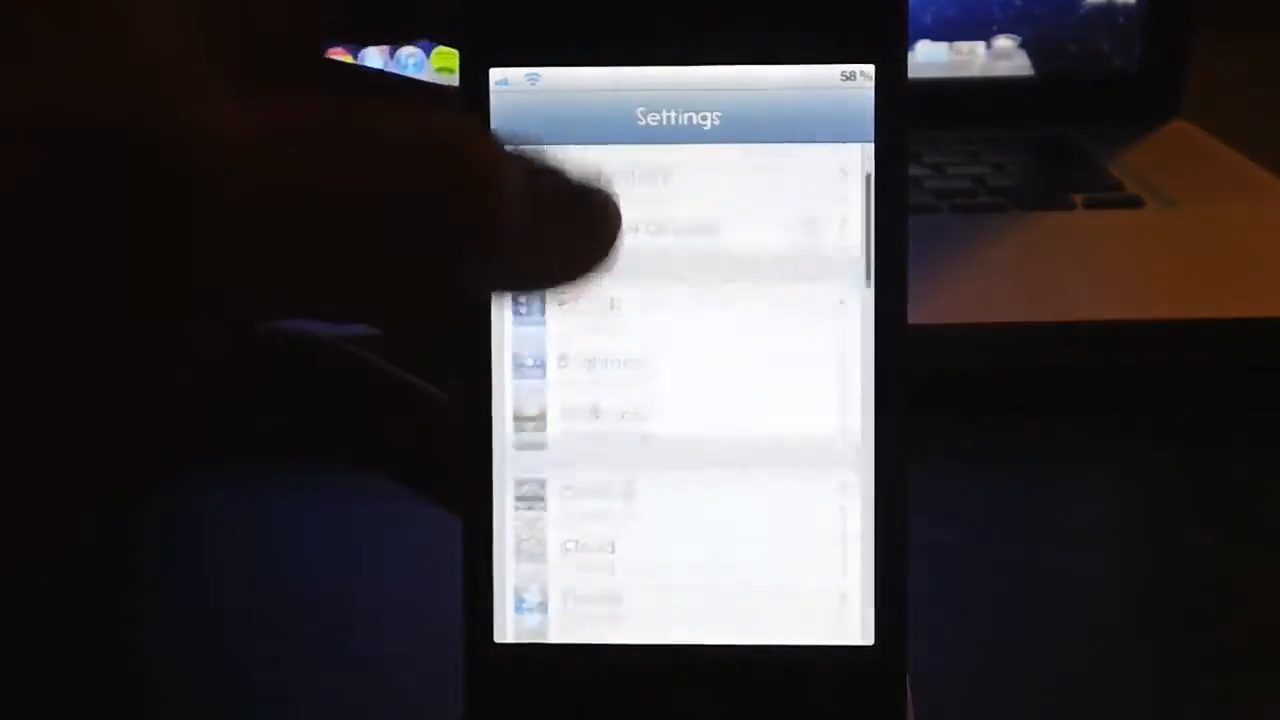
scroll(down, 3)
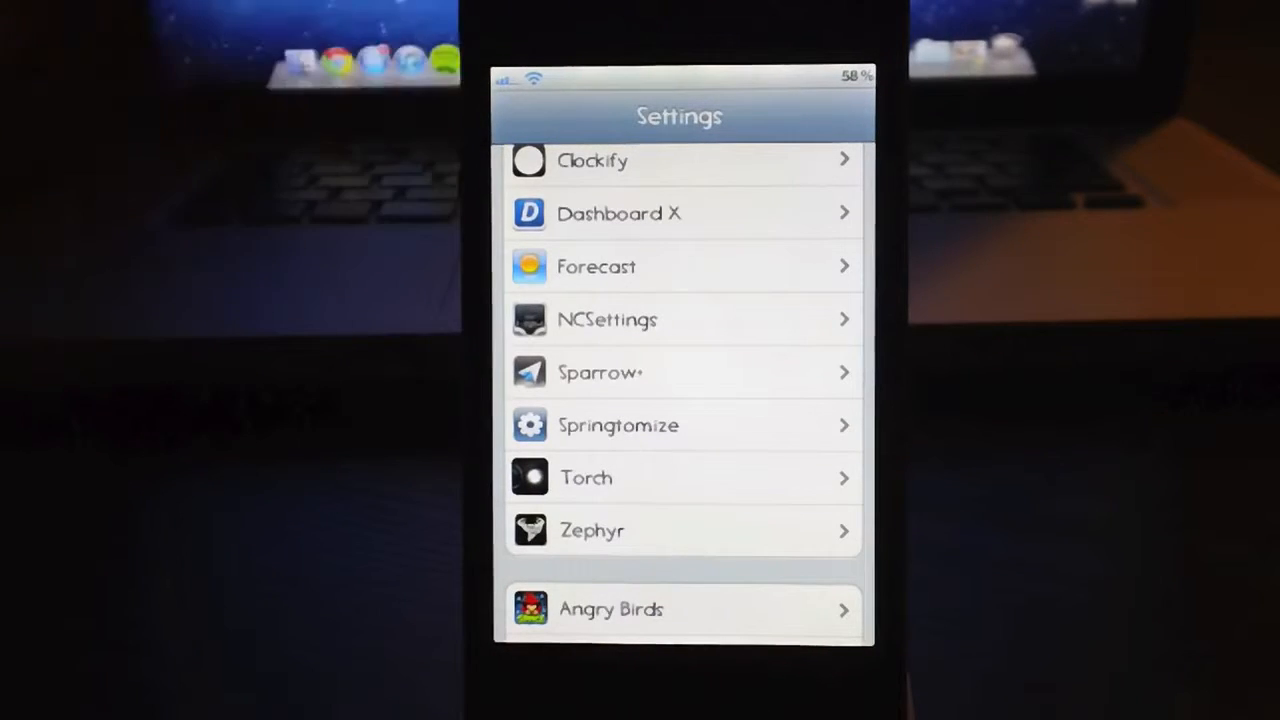
scroll(down, 3)
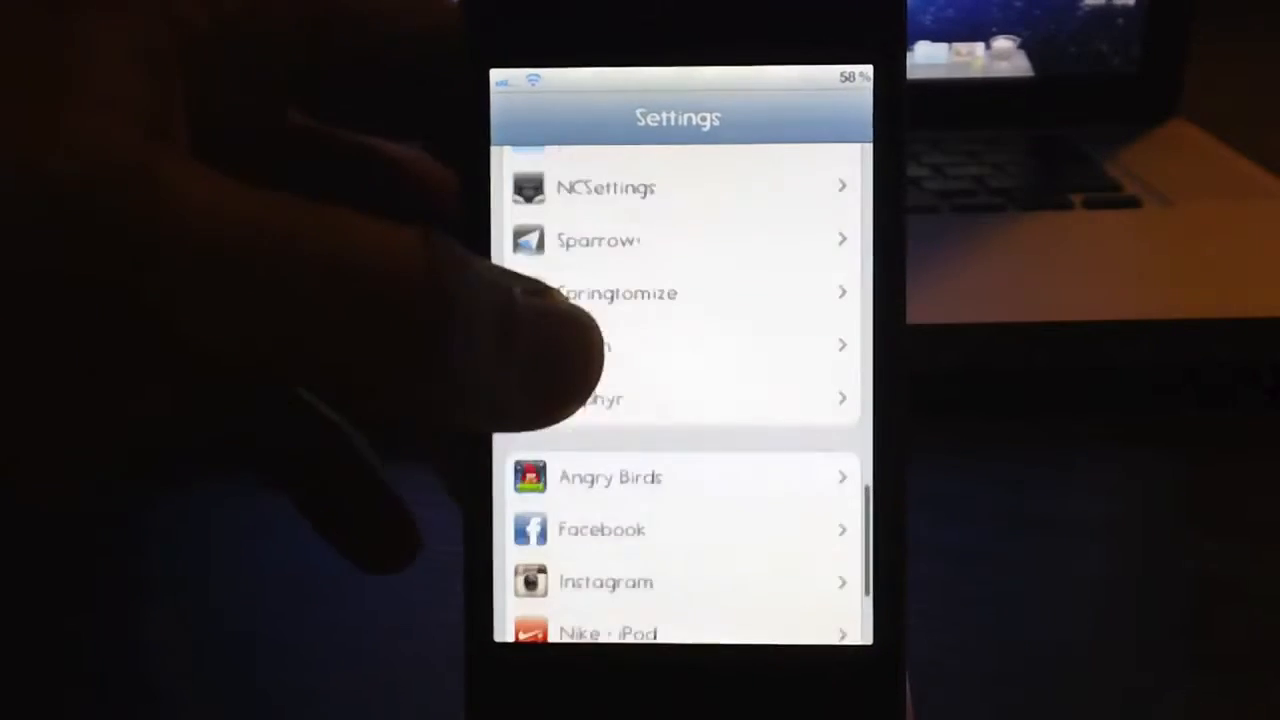